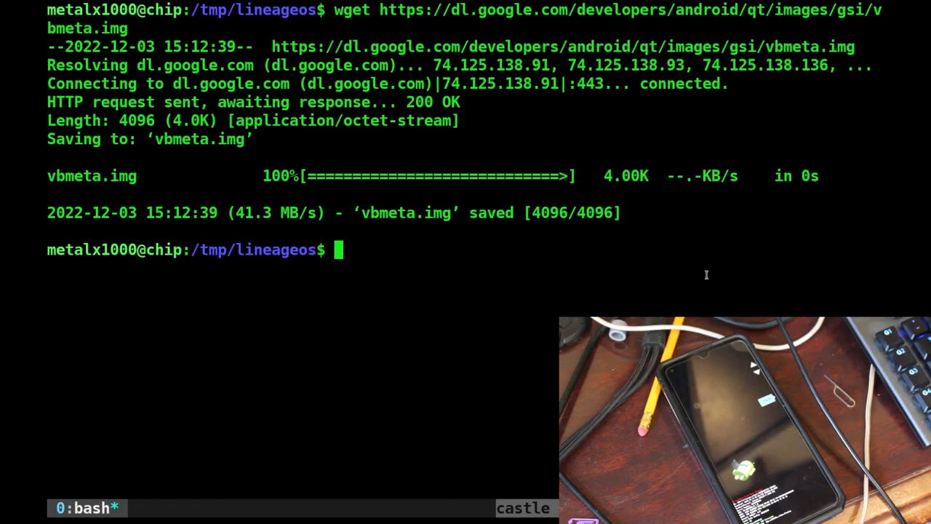
{"action": "mouse_move", "coordinate": [657, 270]}
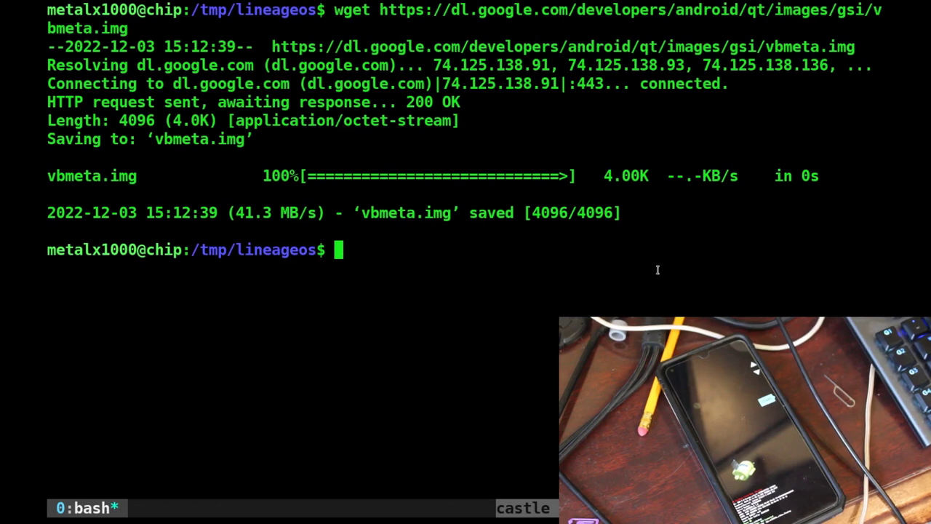
Flash vbmeta.img with verity and verification disabled, then reboot the phone into fastbootd.
{"action": "type", "text": "fastboot --disable-verity --disable-verification flash vbmeta vbmeta.img"}
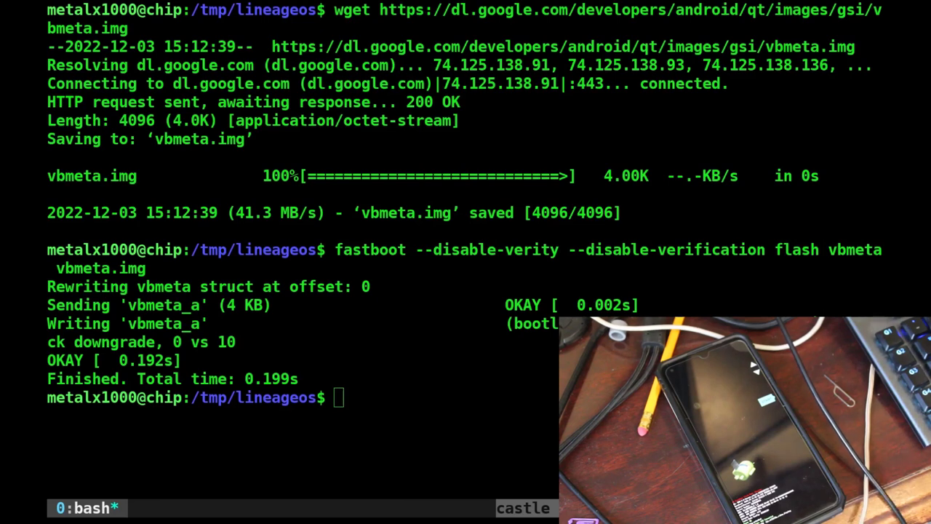
{"action": "type", "text": "fastboot reboot fastboot"}
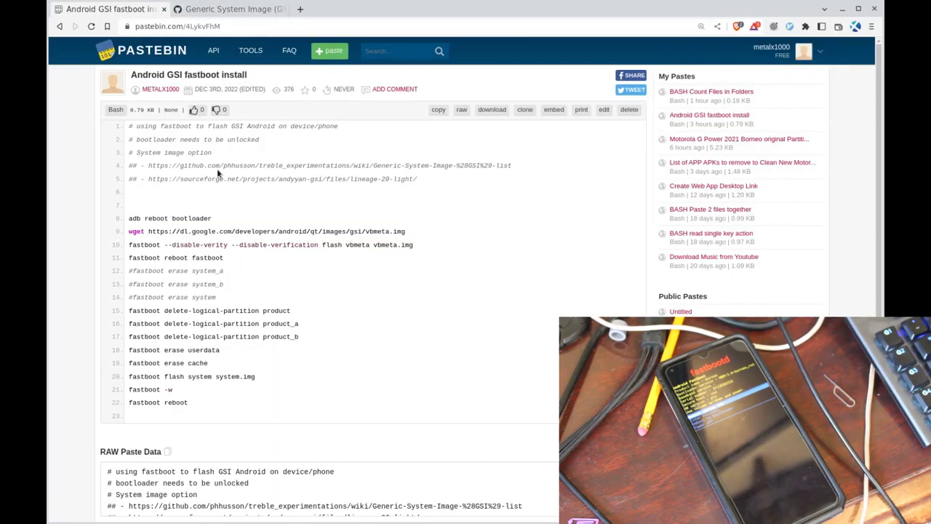
Browse the GitHub GSI list and open the LineageOS "Light" SourceForge download link.
{"action": "left_click_drag", "start_coordinate": [148, 165], "coordinate": [509, 165]}
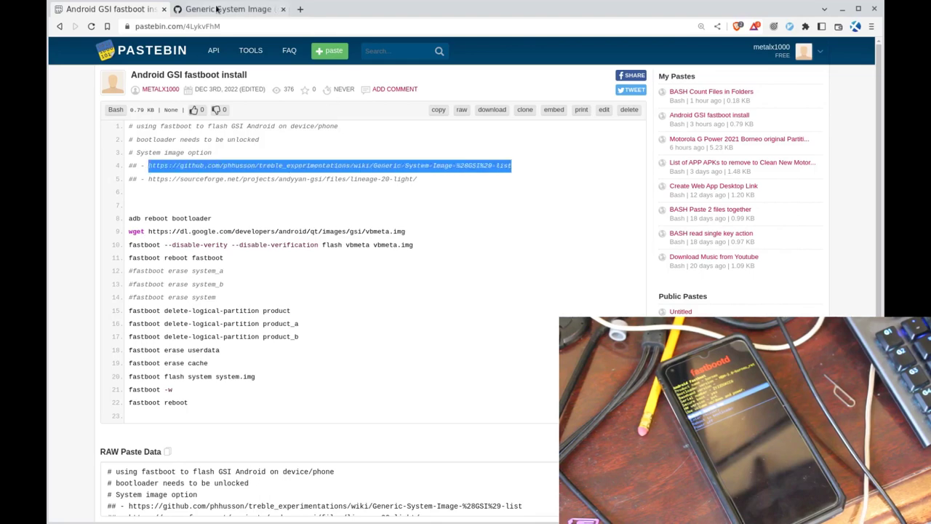
{"action": "left_click", "coordinate": [229, 9]}
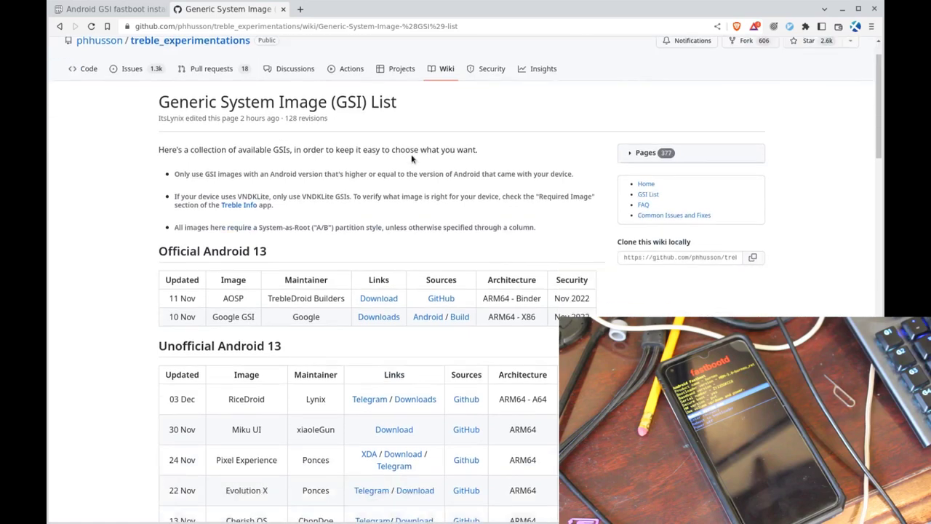
{"action": "scroll", "scroll_direction": "down", "scroll_amount": 3}
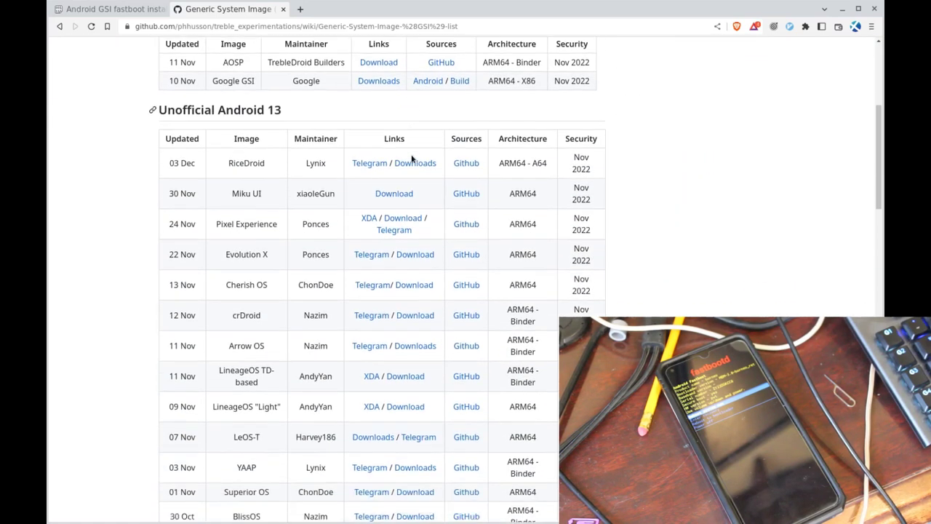
{"action": "scroll", "scroll_direction": "down", "scroll_amount": 3}
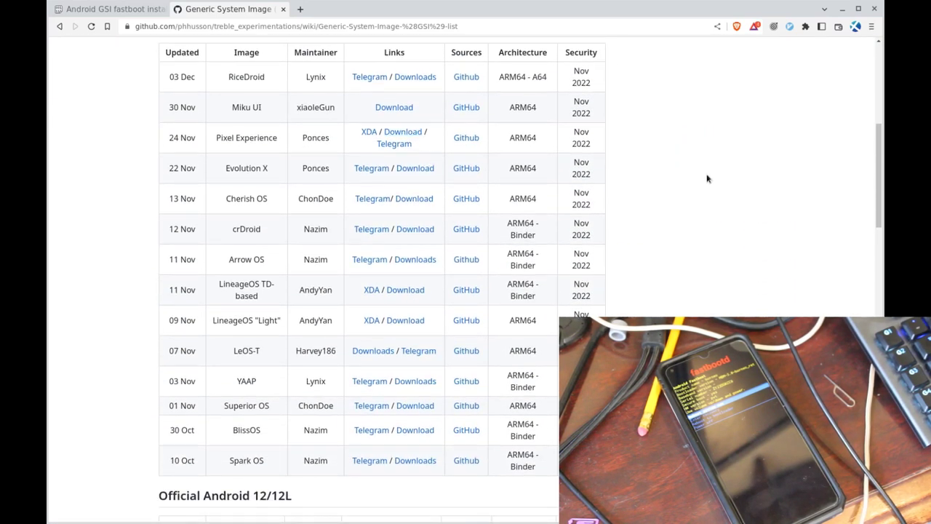
{"action": "scroll", "scroll_direction": "up", "scroll_amount": 3}
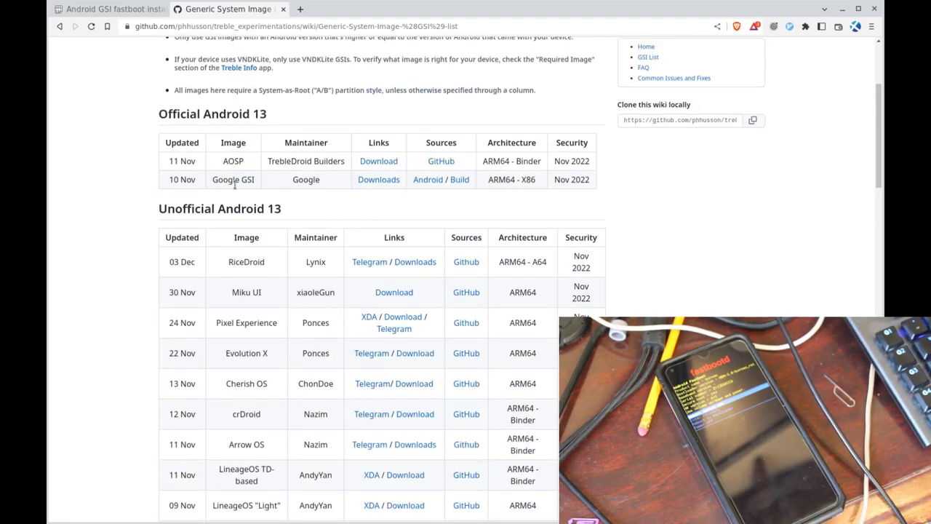
{"action": "scroll", "scroll_direction": "down", "scroll_amount": 3}
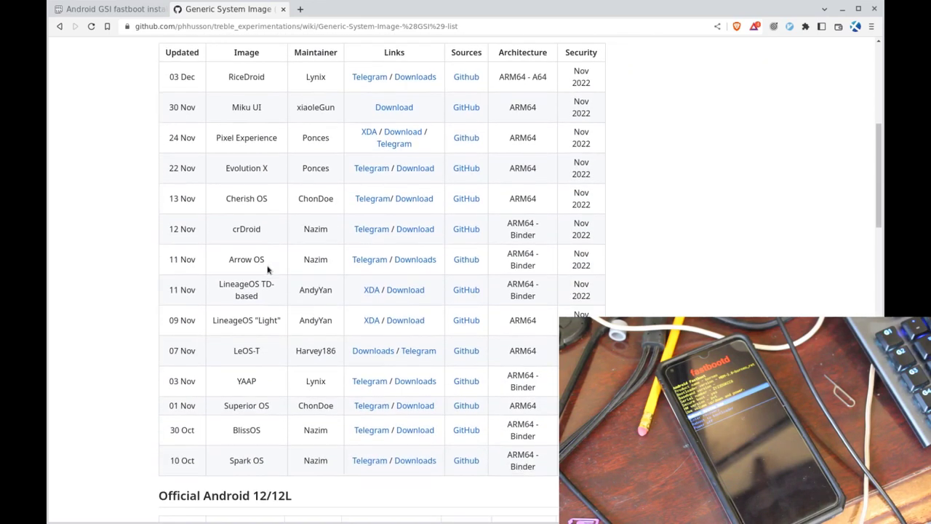
{"action": "mouse_move", "coordinate": [256, 331]}
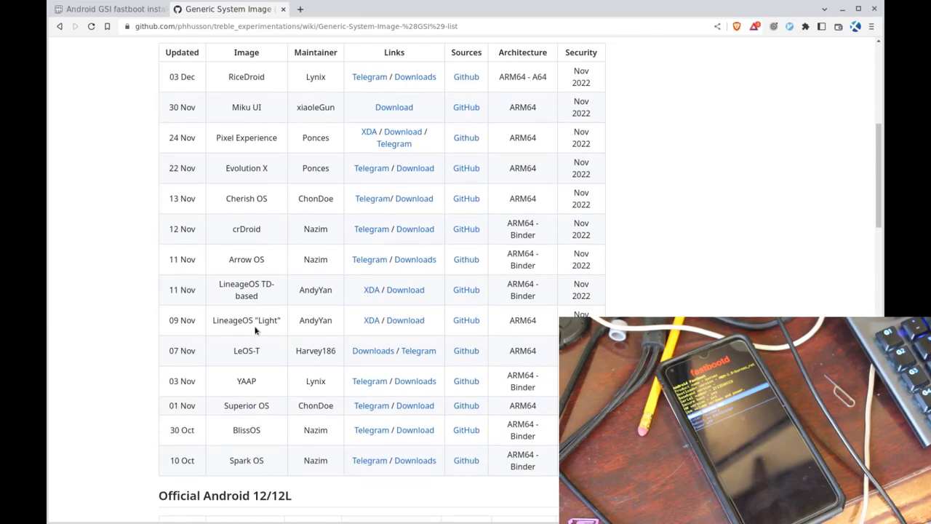
{"action": "mouse_move", "coordinate": [260, 322]}
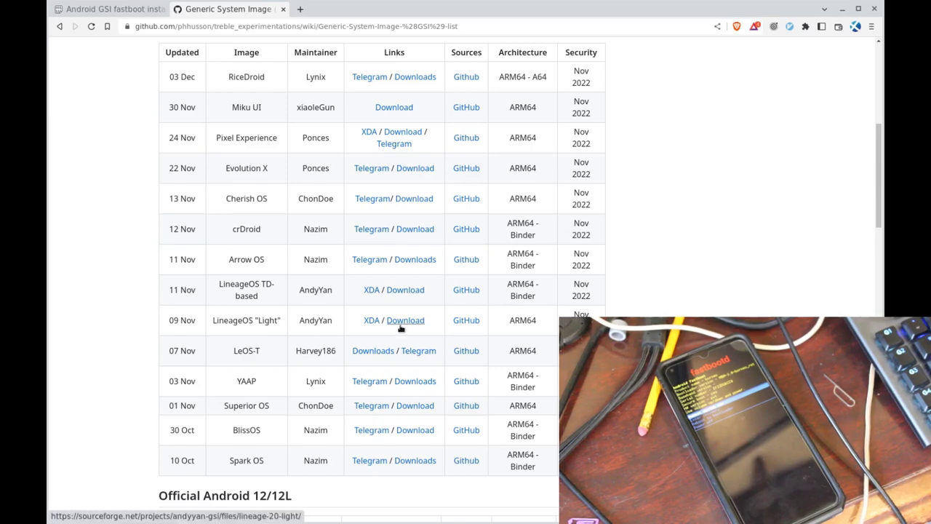
{"action": "left_click", "coordinate": [406, 320]}
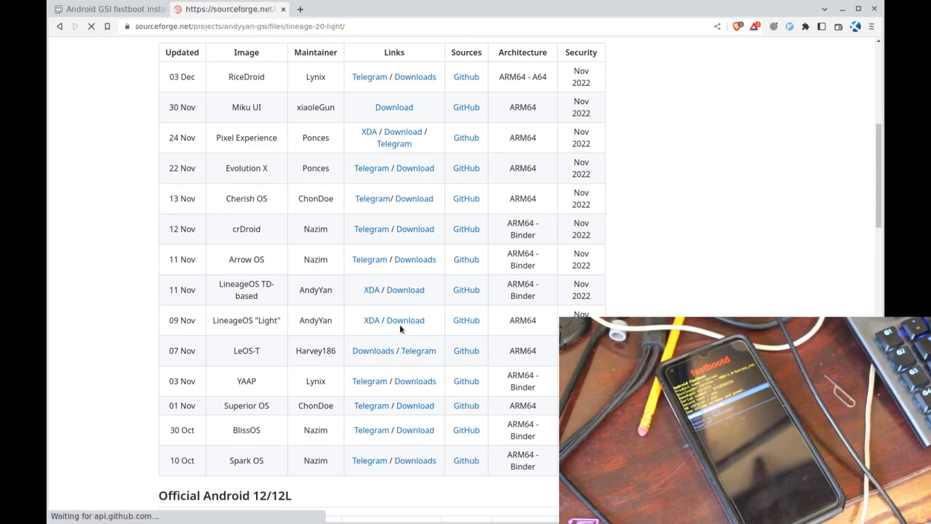
{"action": "left_click", "coordinate": [405, 320]}
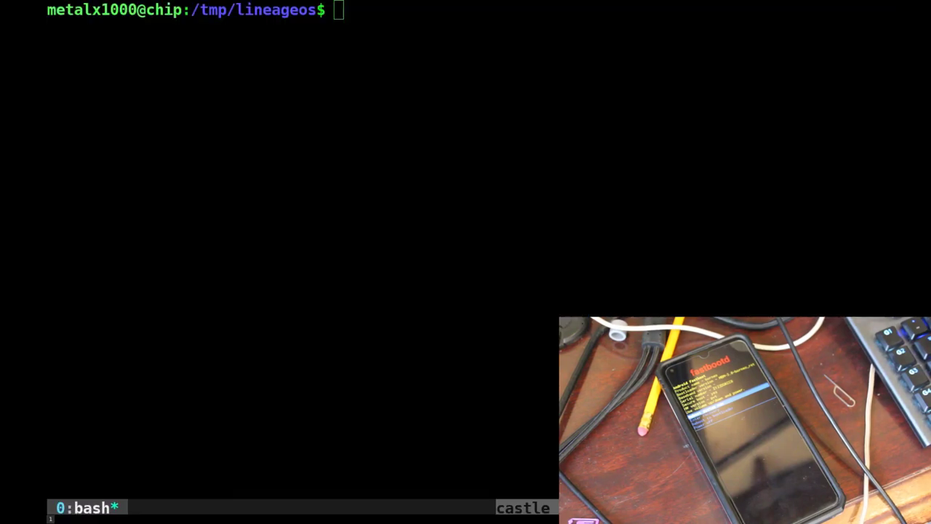
{"action": "mouse_move", "coordinate": [664, 185]}
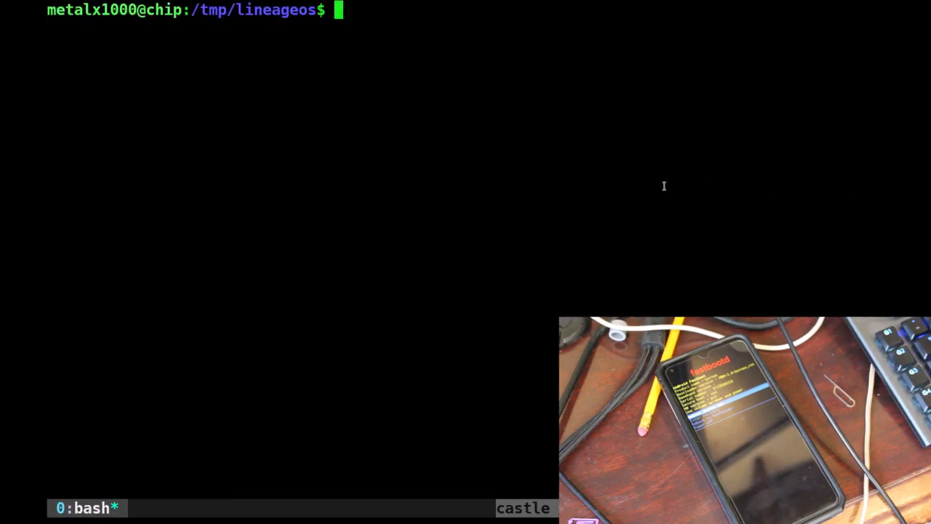
Start and cancel an xz -f decompression, then list the .img files with ls.
{"action": "type", "text": "xz"}
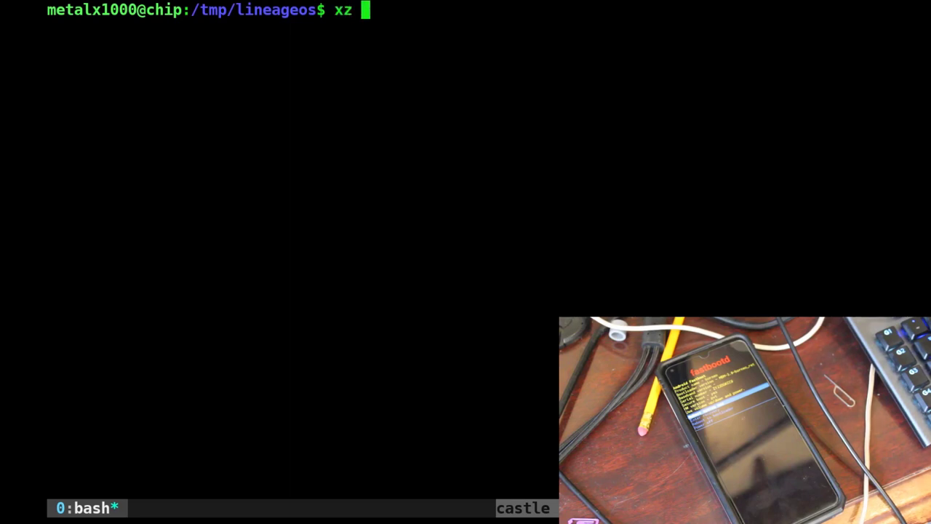
{"action": "type", "text": "-"}
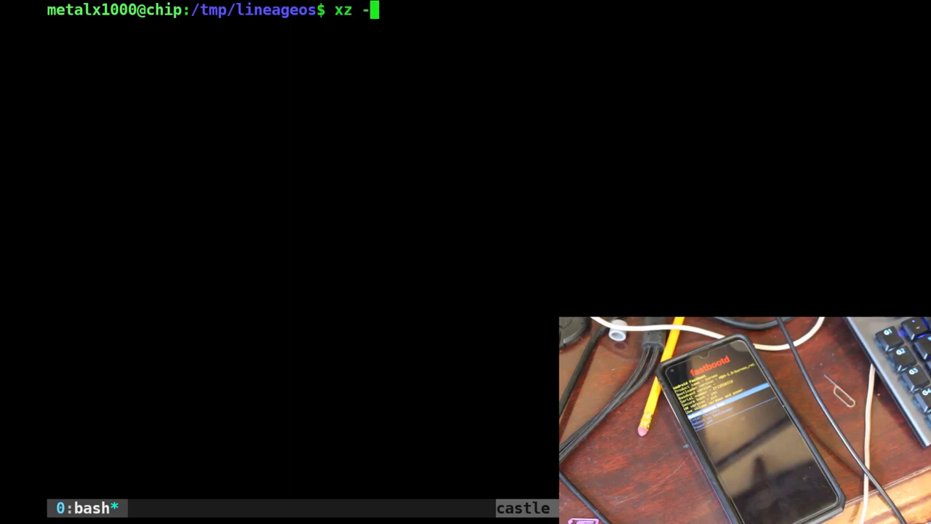
{"action": "type", "text": "f"}
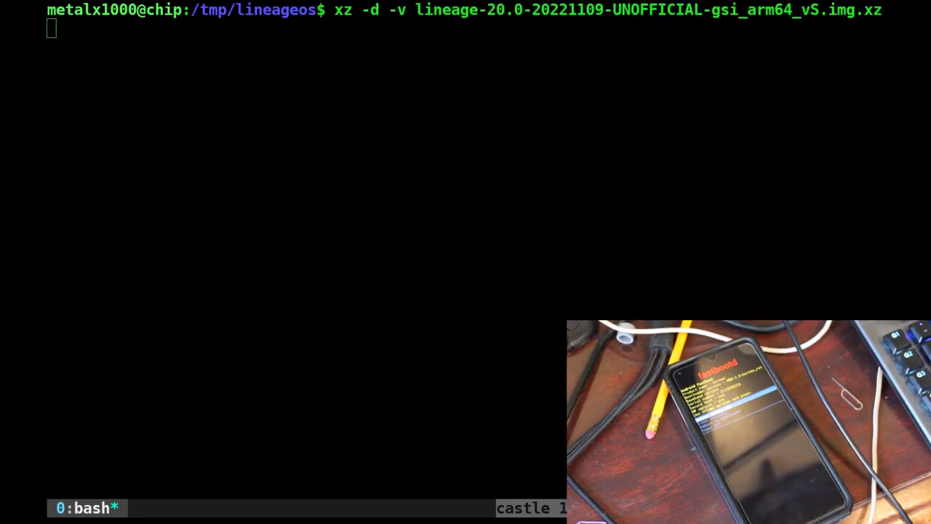
{"action": "mouse_move", "coordinate": [769, 137]}
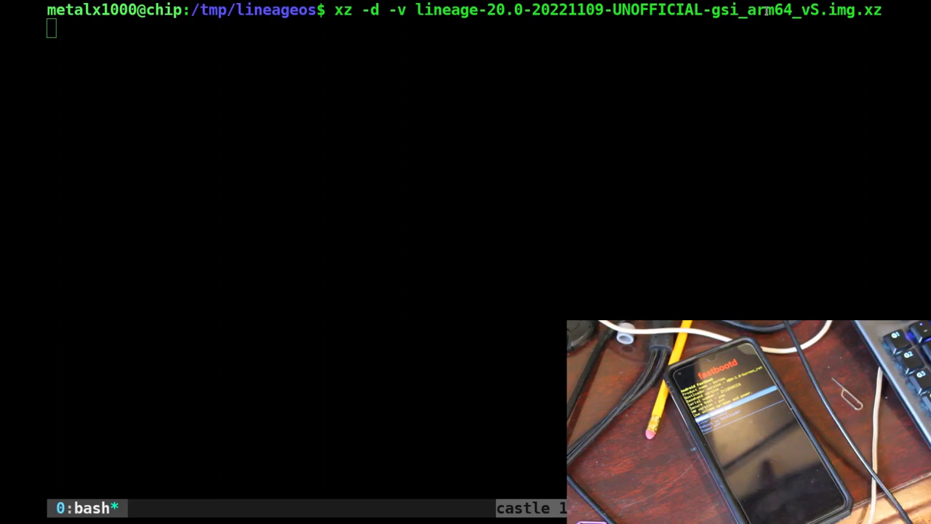
{"action": "key", "text": "ctrl+c"}
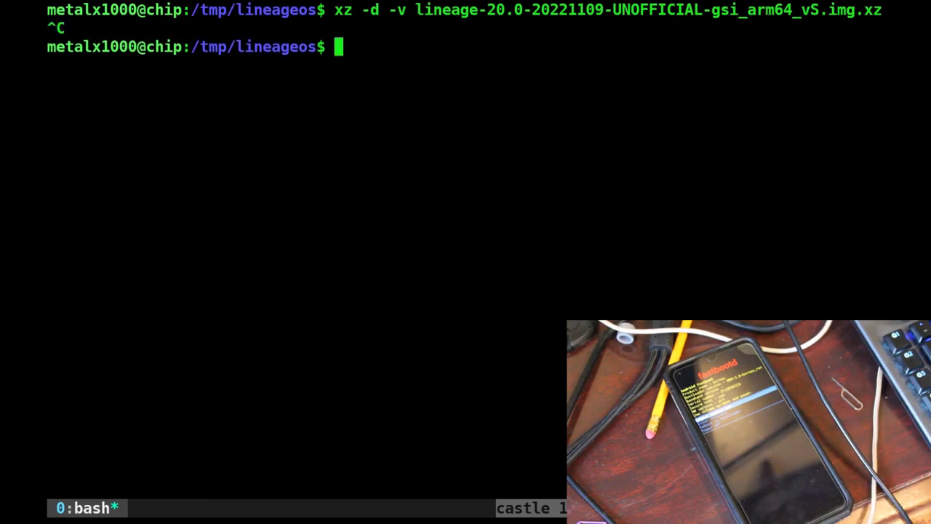
{"action": "type", "text": "ls"}
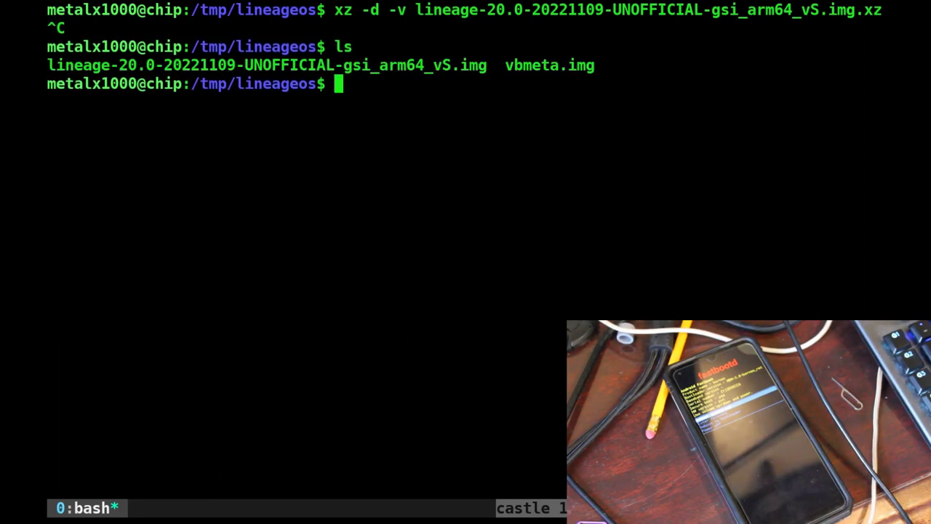
{"action": "double_click", "coordinate": [548, 66]}
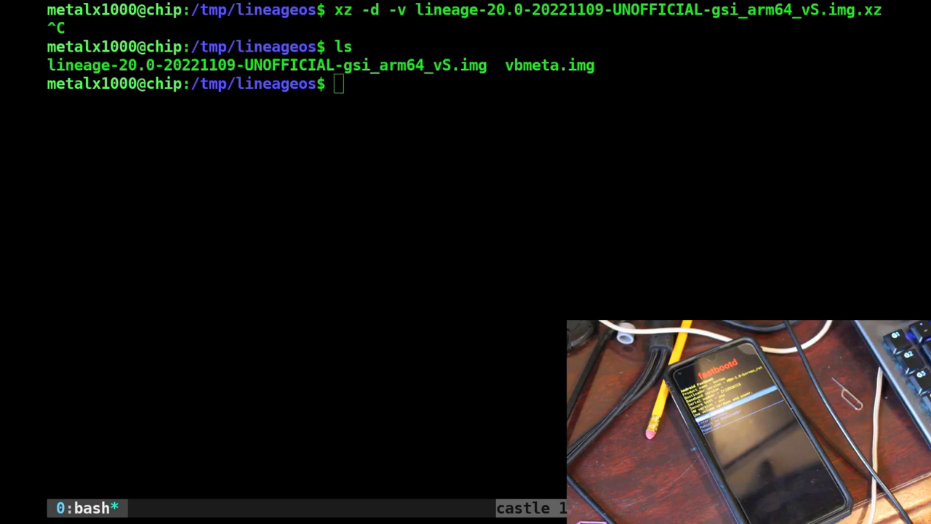
Try flashing lineage-20.0-20221109-UNOFFICIAL-gsi_arm64_vS.img to system, which fails for lack of space.
{"action": "type", "text": "fastboot flash system"}
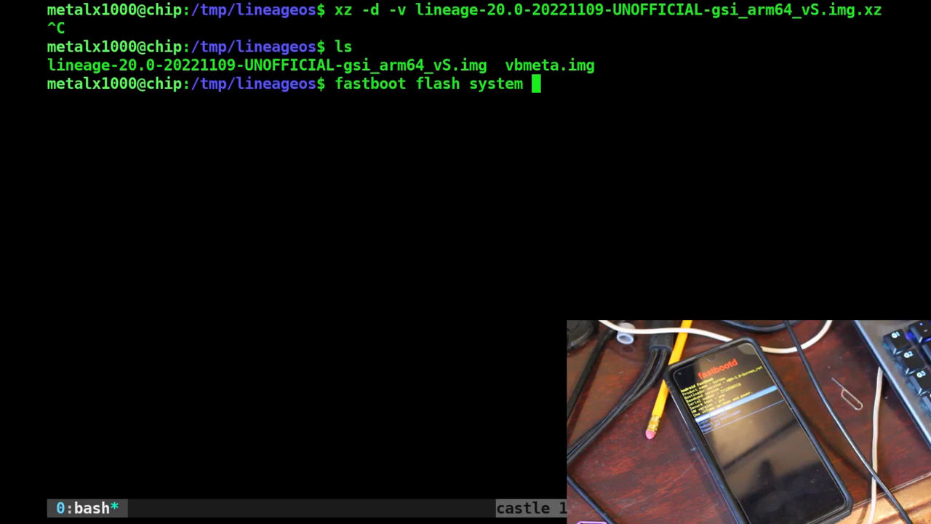
{"action": "type", "text": "lineage-20.0-20221109-UNOFFICIAL-gsi_arm64_vS.img"}
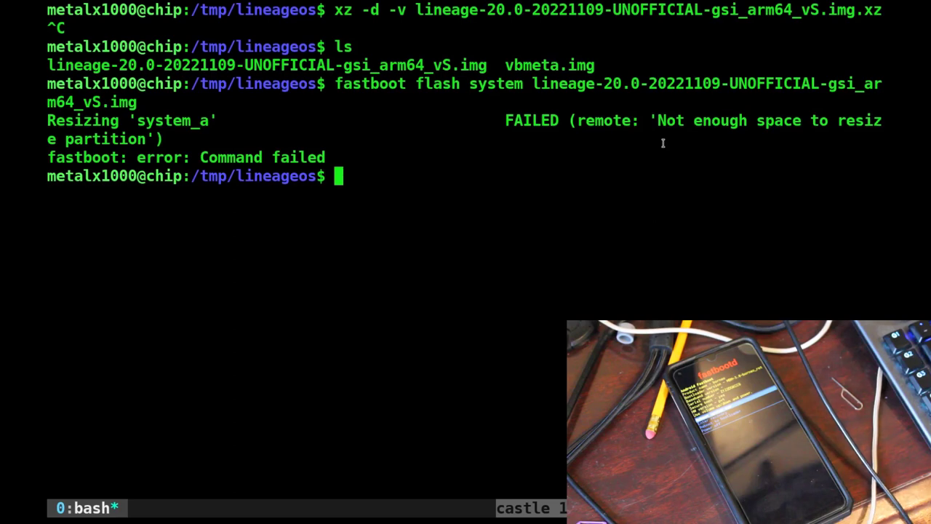
{"action": "left_click_drag", "start_coordinate": [657, 121], "coordinate": [844, 121]}
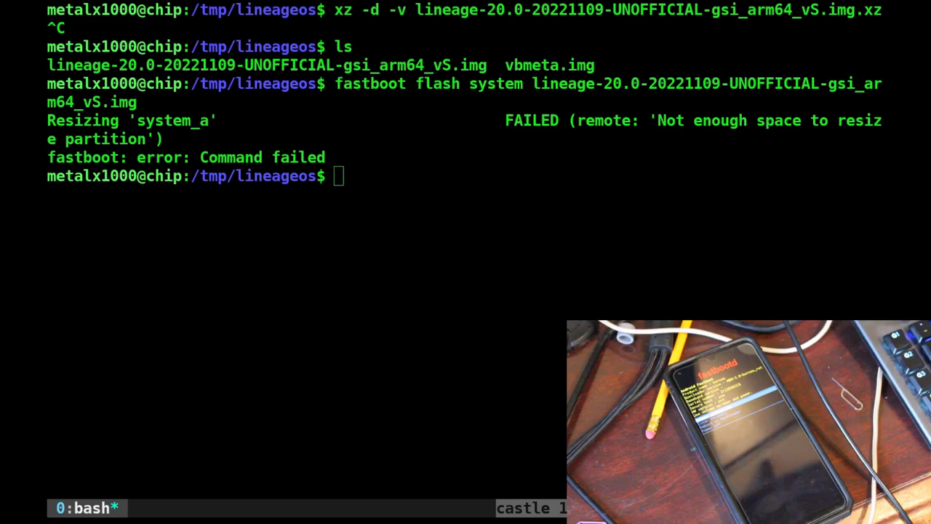
Delete the product and product_b logical partitions and erase userdata.
{"action": "type", "text": "fastboot delete-logical-partition product"}
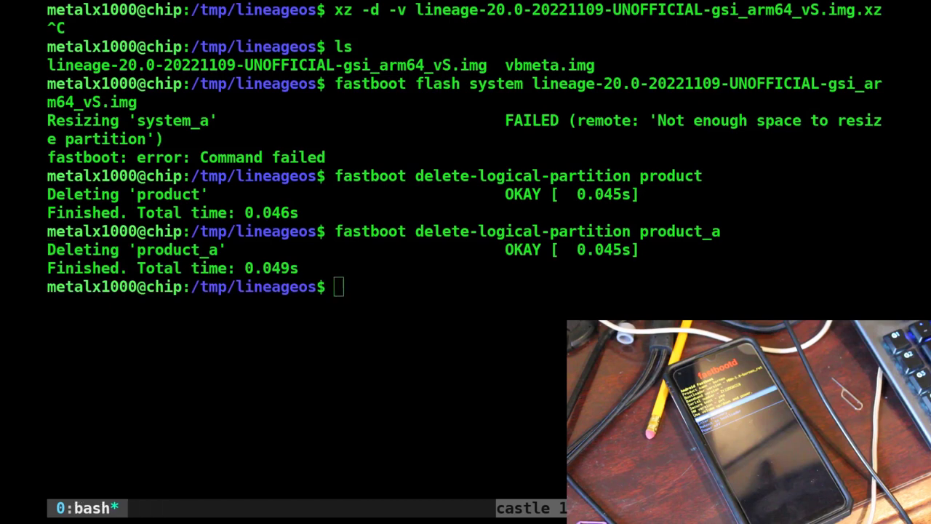
{"action": "type", "text": "fastboot delete-logical-partition product_b"}
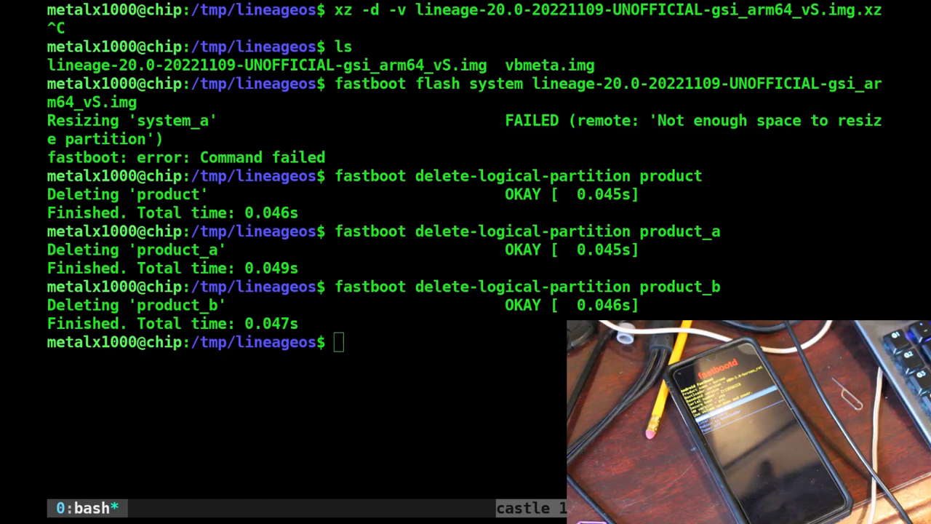
{"action": "type", "text": "fastboot erase userdata"}
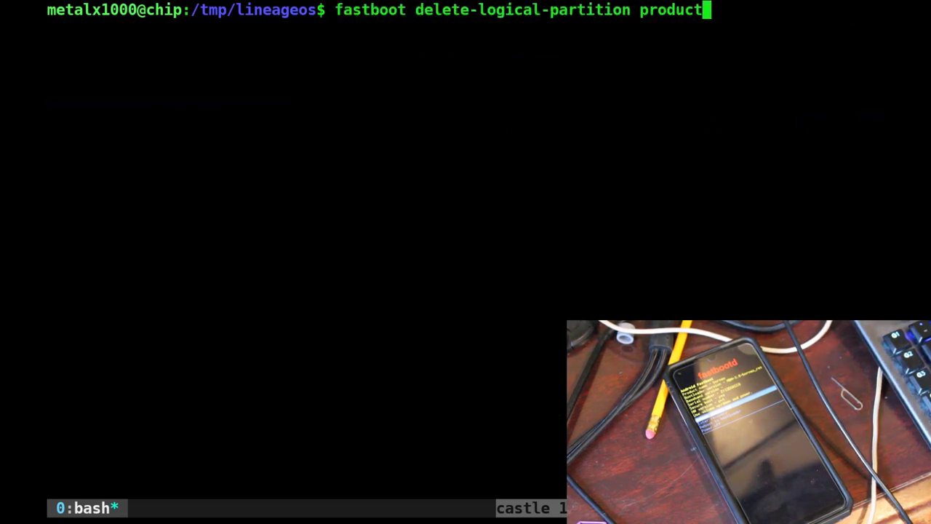
Flash lineage-20.0-20221109-UNOFFICIAL-gsi_arm64_vS.img to system, then wipe userdata with fastboot -w.
{"action": "type", "text": "fastboot flash system lineage-20.0-20221109-UNOFFICIAL-gsi_arm64_vS.img"}
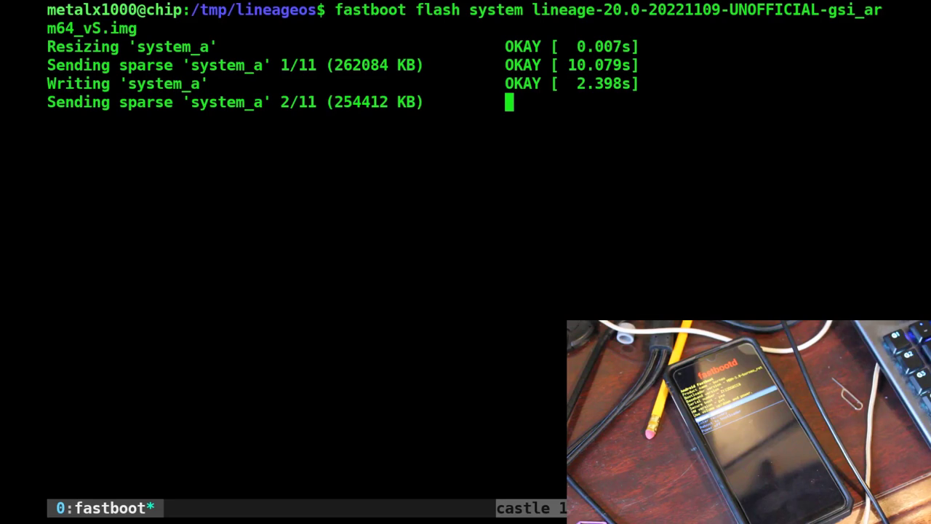
{"action": "mouse_move", "coordinate": [761, 273]}
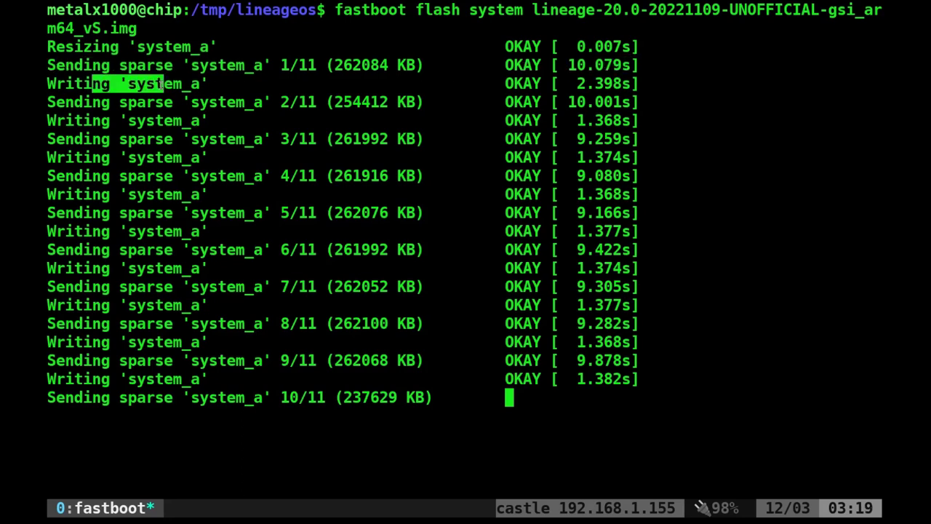
{"action": "mouse_move", "coordinate": [517, 178]}
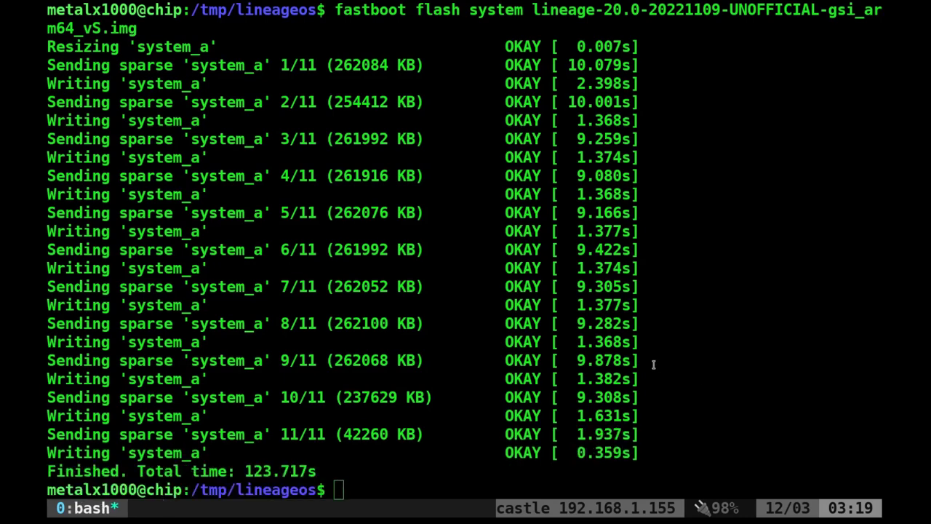
{"action": "type", "text": "fastboot -w"}
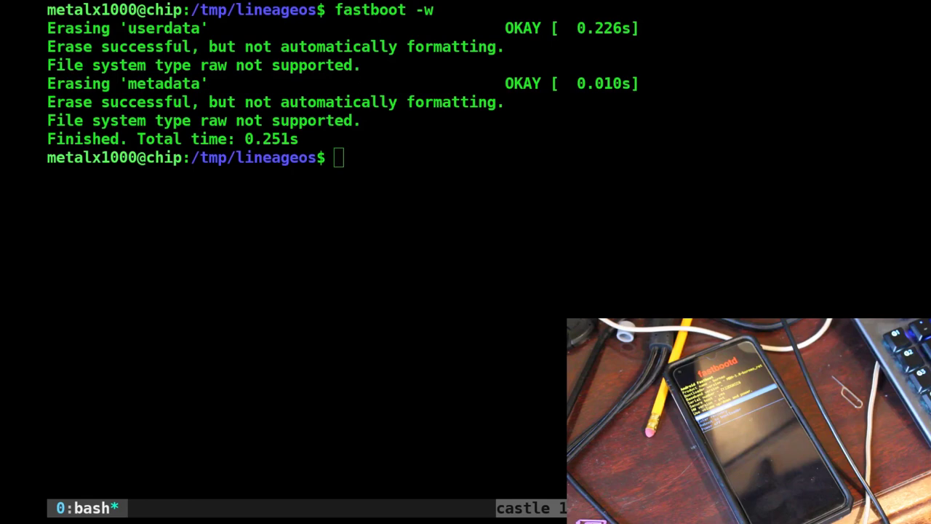
Reboot the phone with fastboot reboot into the Welcome to LineageOS screen.
{"action": "type", "text": "fastboot reboot"}
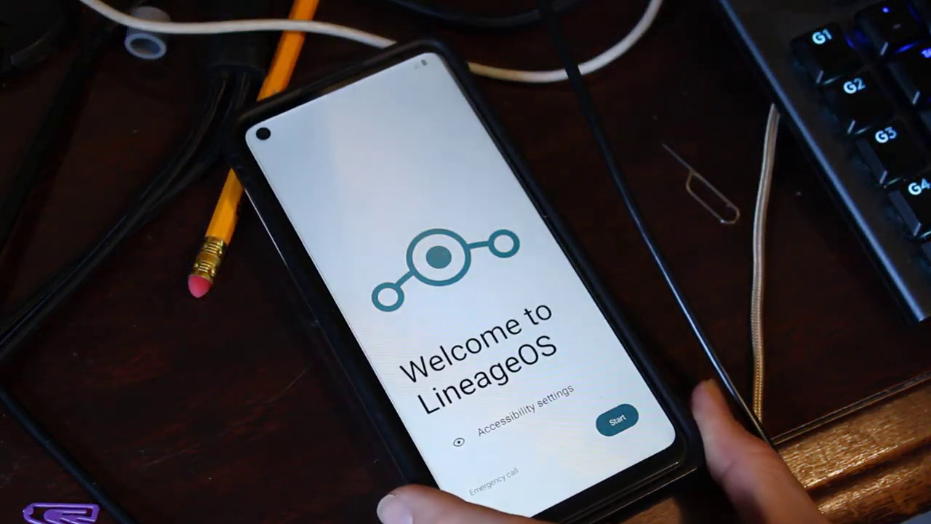
Accept defaults for language, date and time, features, fingerprint and app restore, then start the phone.
{"action": "left_click", "coordinate": [617, 420]}
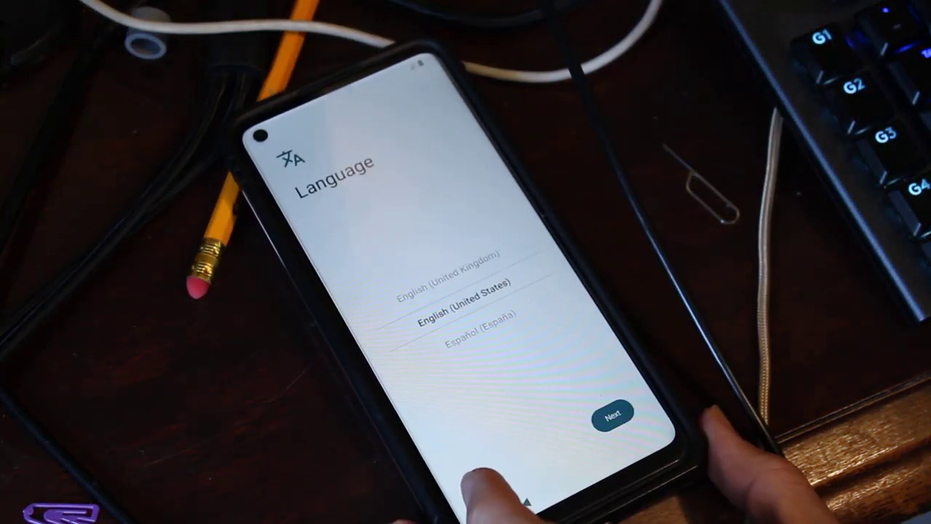
{"action": "left_click", "coordinate": [613, 415]}
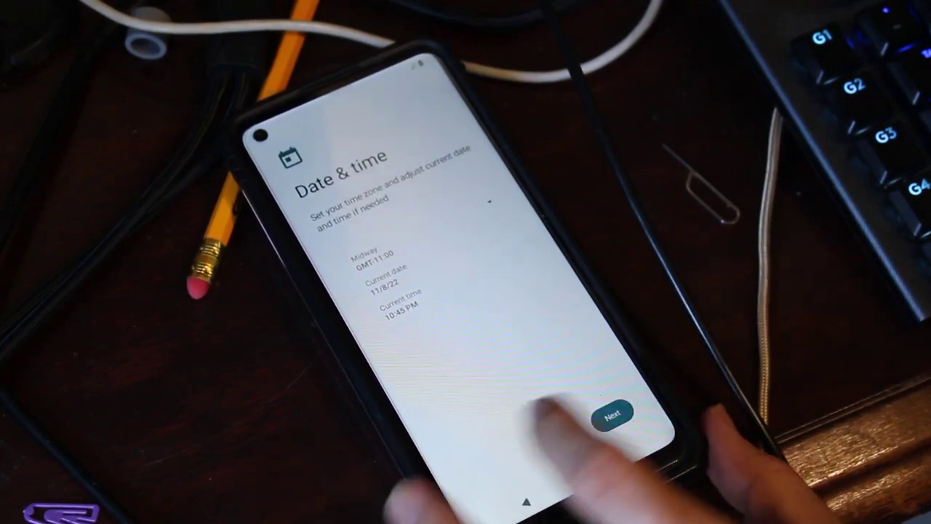
{"action": "left_click", "coordinate": [613, 415]}
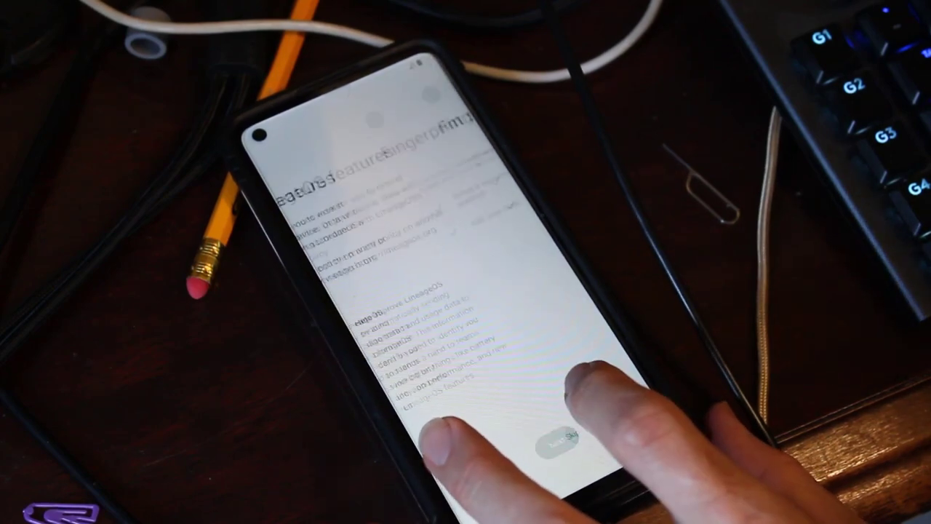
{"action": "left_click", "coordinate": [563, 444]}
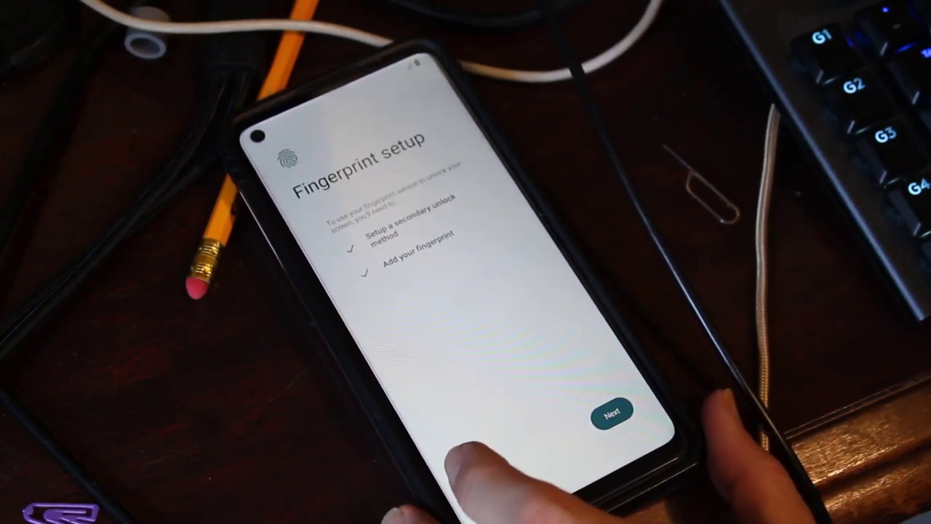
{"action": "left_click", "coordinate": [611, 413]}
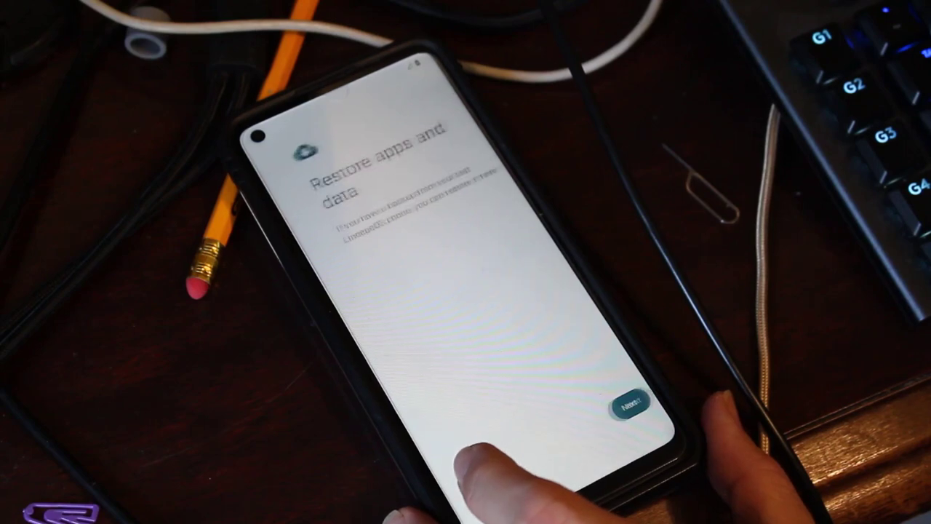
{"action": "left_click", "coordinate": [629, 404]}
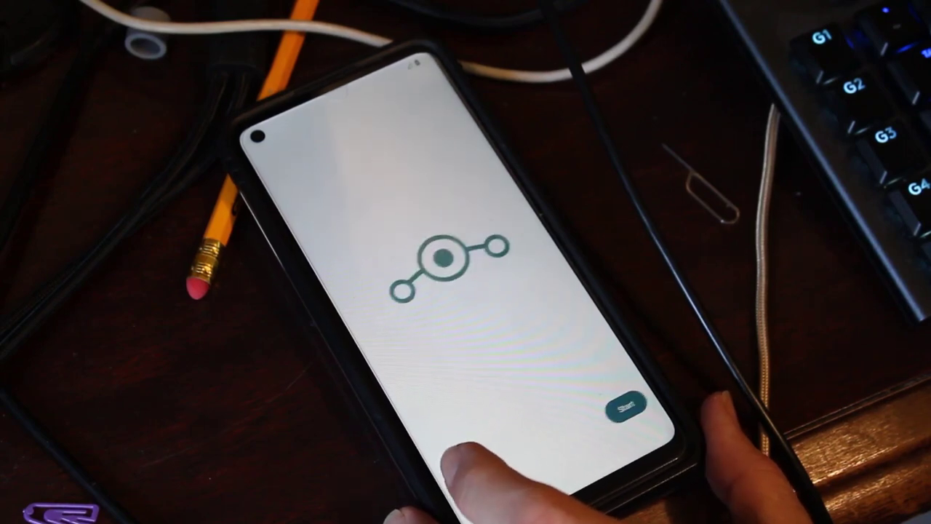
{"action": "left_click", "coordinate": [627, 411]}
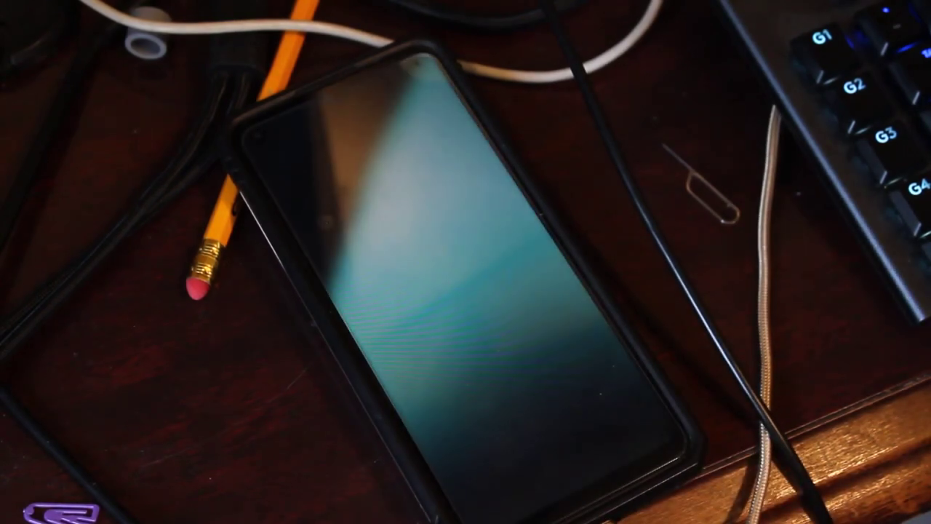